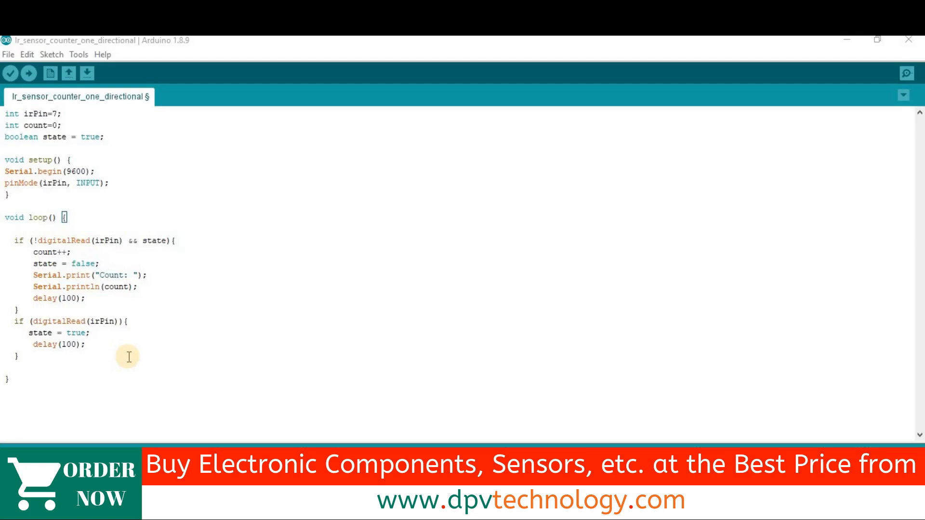
pyautogui.moveTo(135, 367)
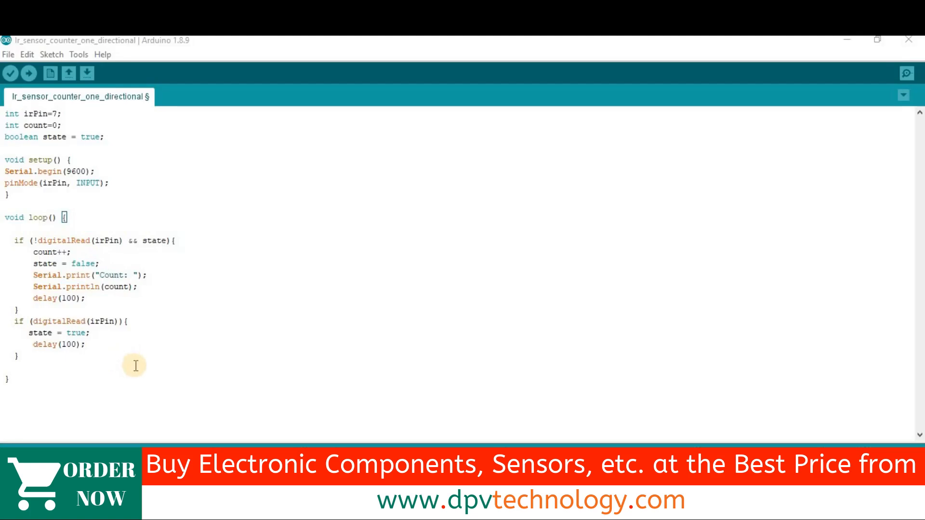
pyautogui.moveTo(73, 388)
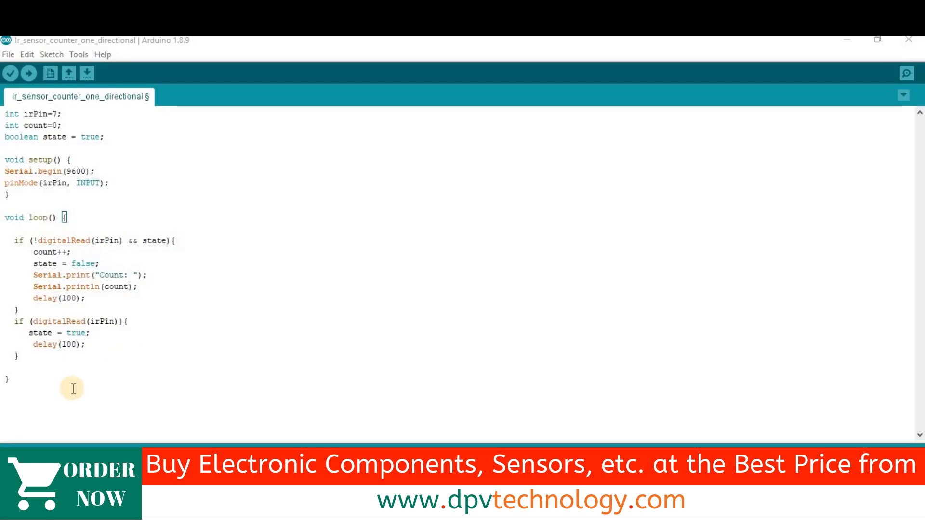
pyautogui.moveTo(90, 383)
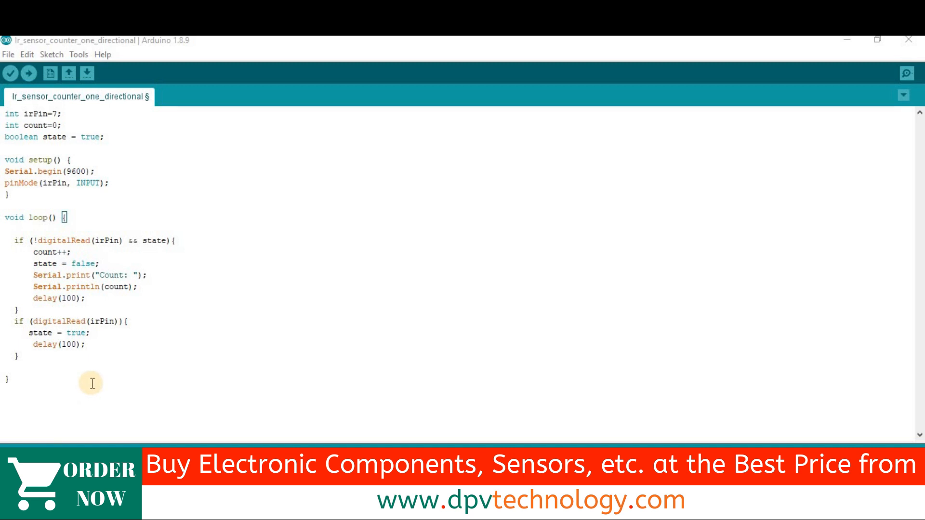
pyautogui.moveTo(87, 386)
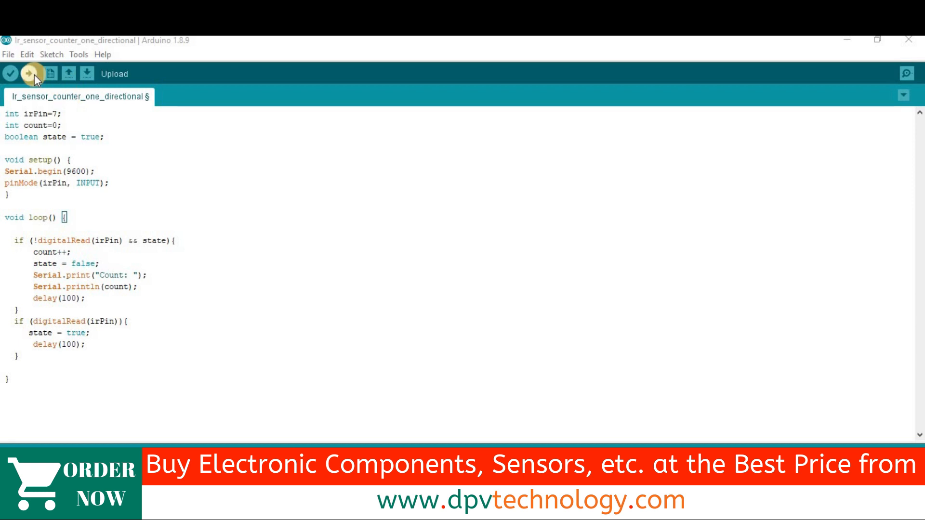
# Upload the IR sensor counter sketch to the board and wait for 'Done uploading'.
pyautogui.click(33, 74)
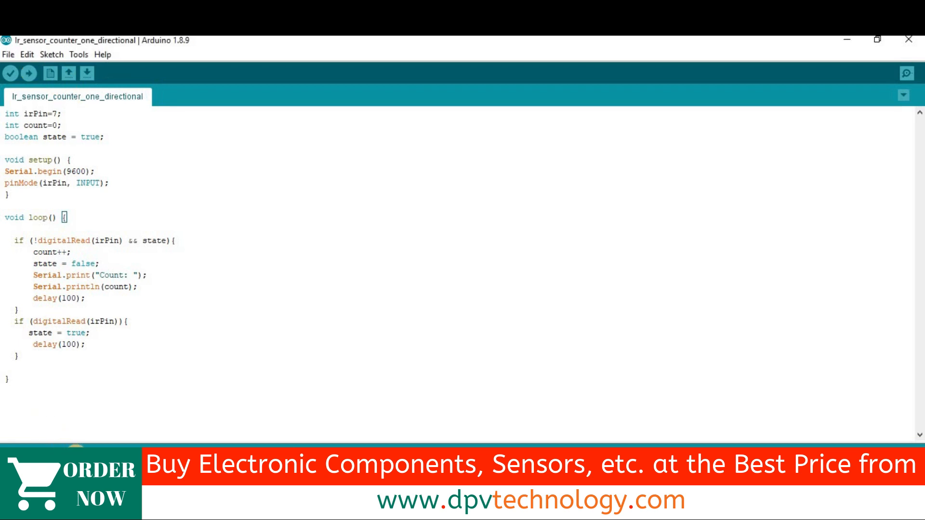
pyautogui.moveTo(816, 70)
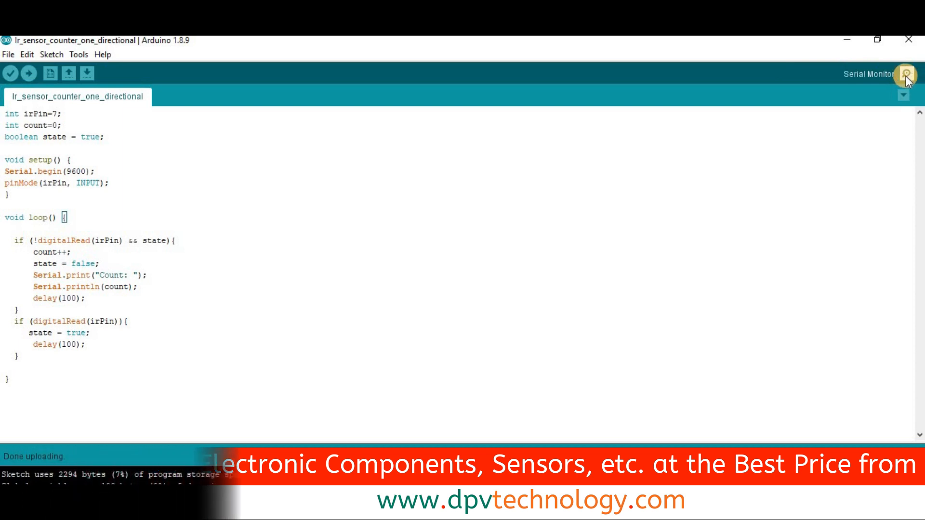
# Show the COM9 serial monitor and set its speed to 9600 baud.
pyautogui.click(907, 74)
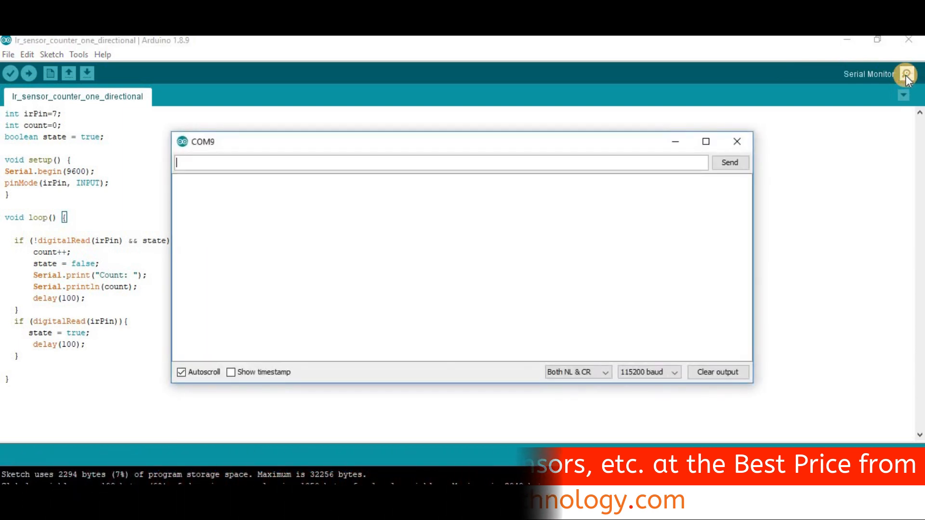
pyautogui.click(648, 372)
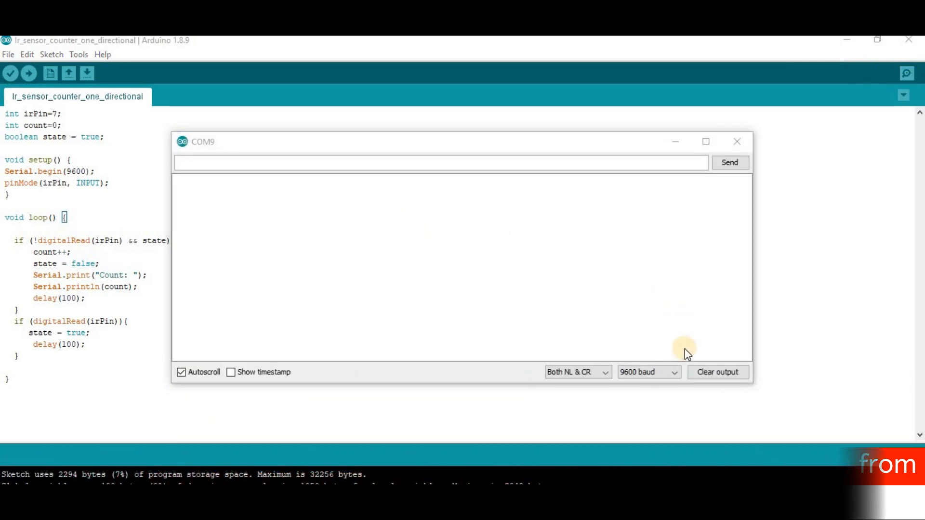
pyautogui.click(647, 372)
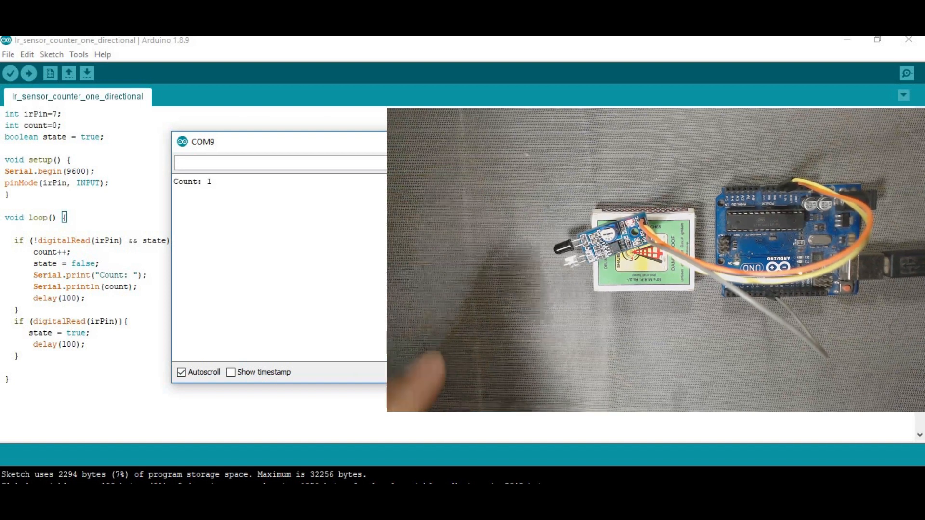
# Select the 'Count: 1' reading reported by the IR sensor in the serial output.
pyautogui.doubleClick(187, 181)
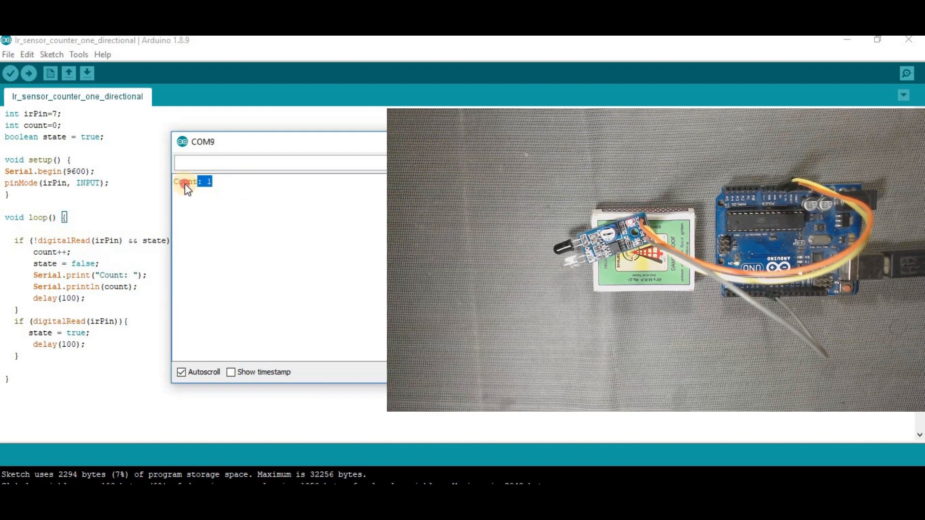